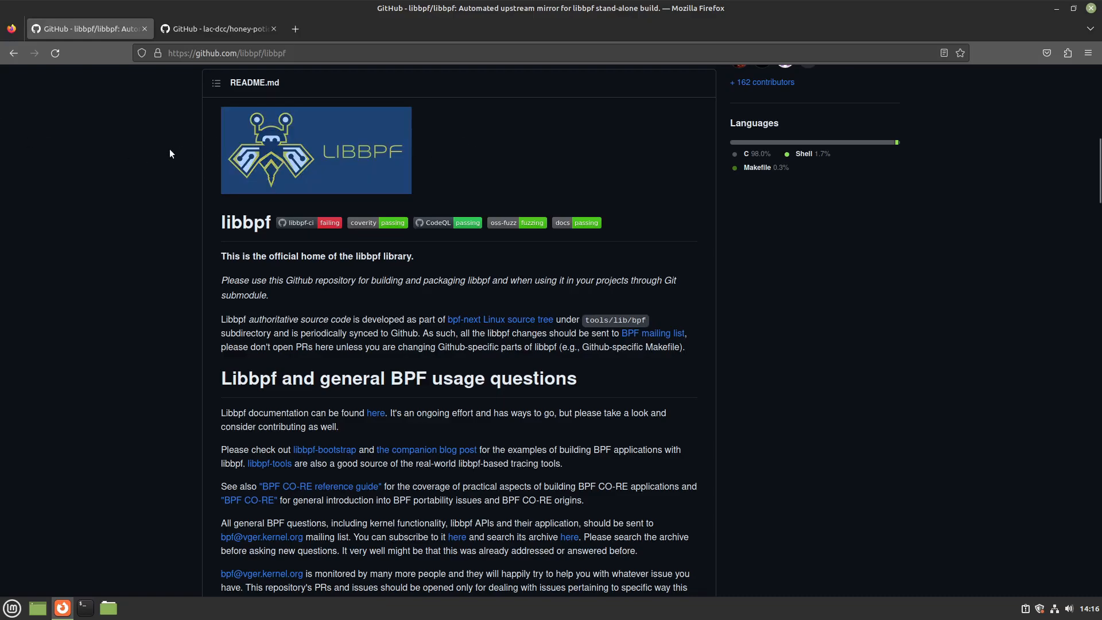
- Look over the honey-potion GitHub page, then return to the libbpf repository page
{"action": "left_click", "coordinate": [218, 29]}
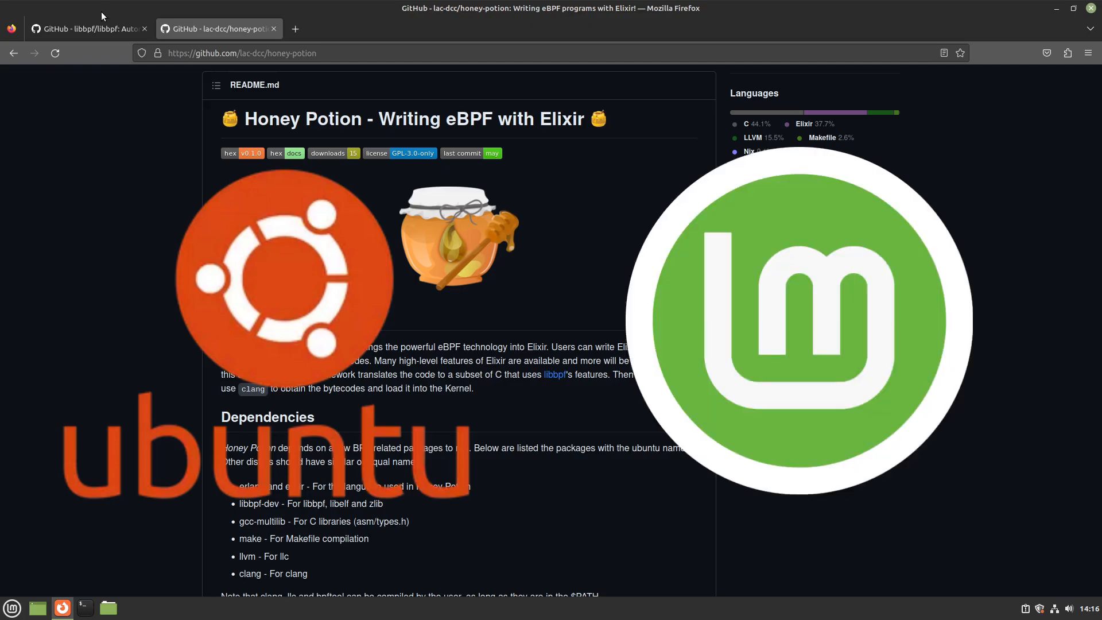
{"action": "left_click", "coordinate": [85, 28]}
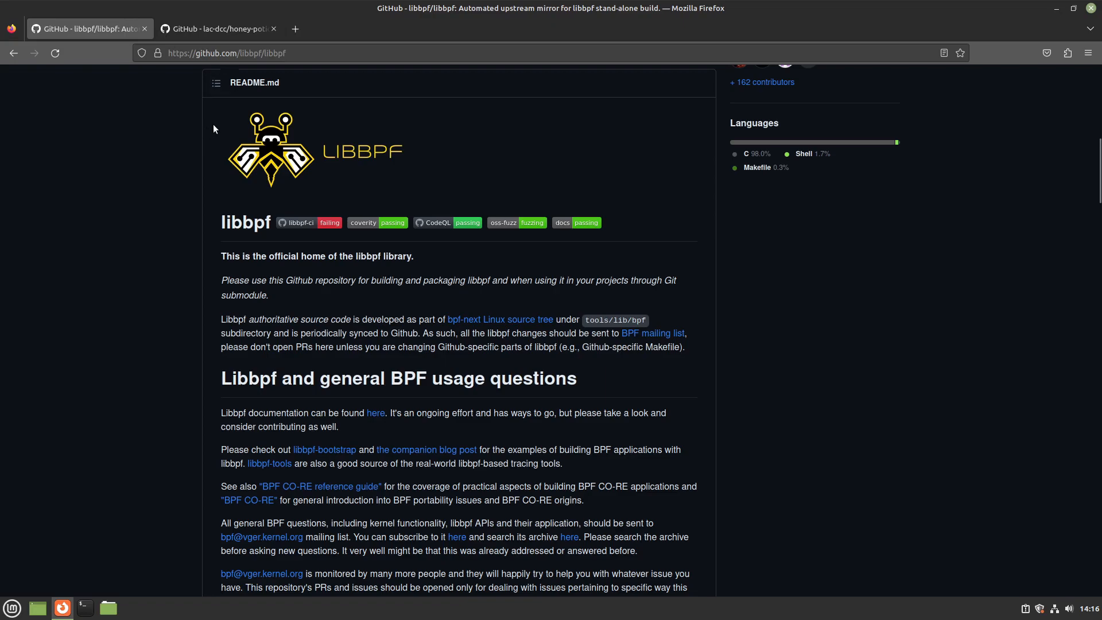
{"action": "left_click", "coordinate": [226, 52]}
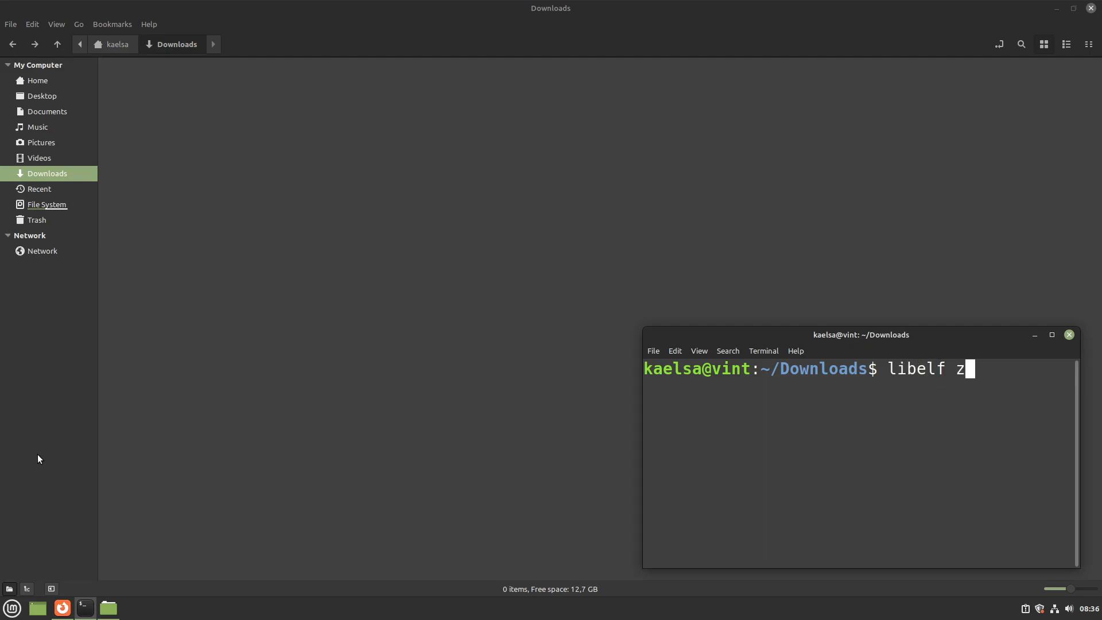
{"action": "type", "text": "lib1g-dev"}
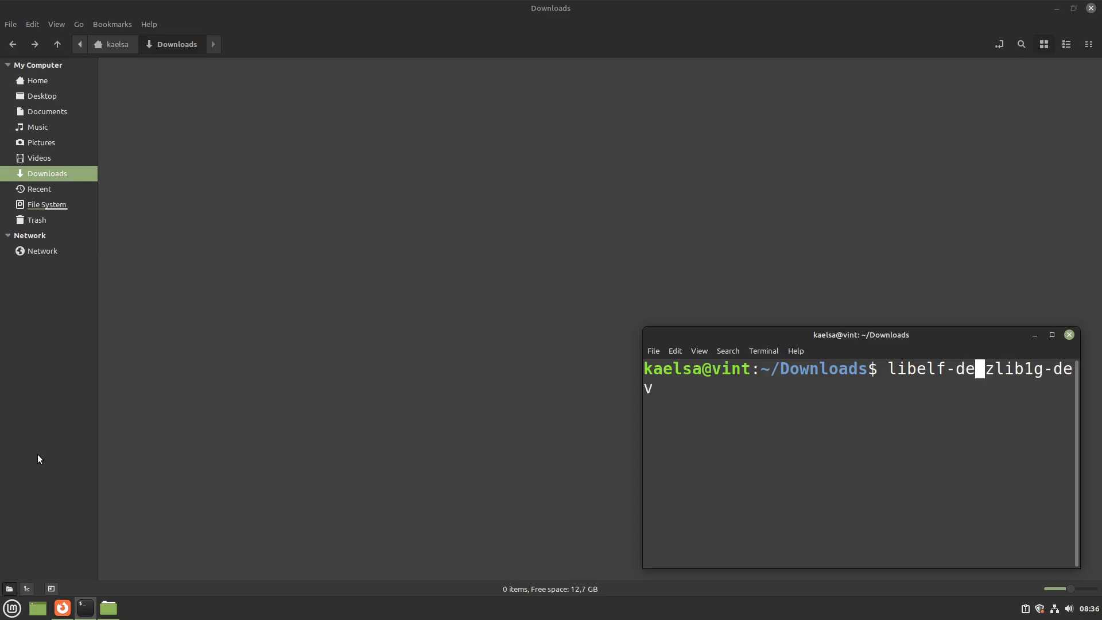
{"action": "type", "text": "sudo apt install"}
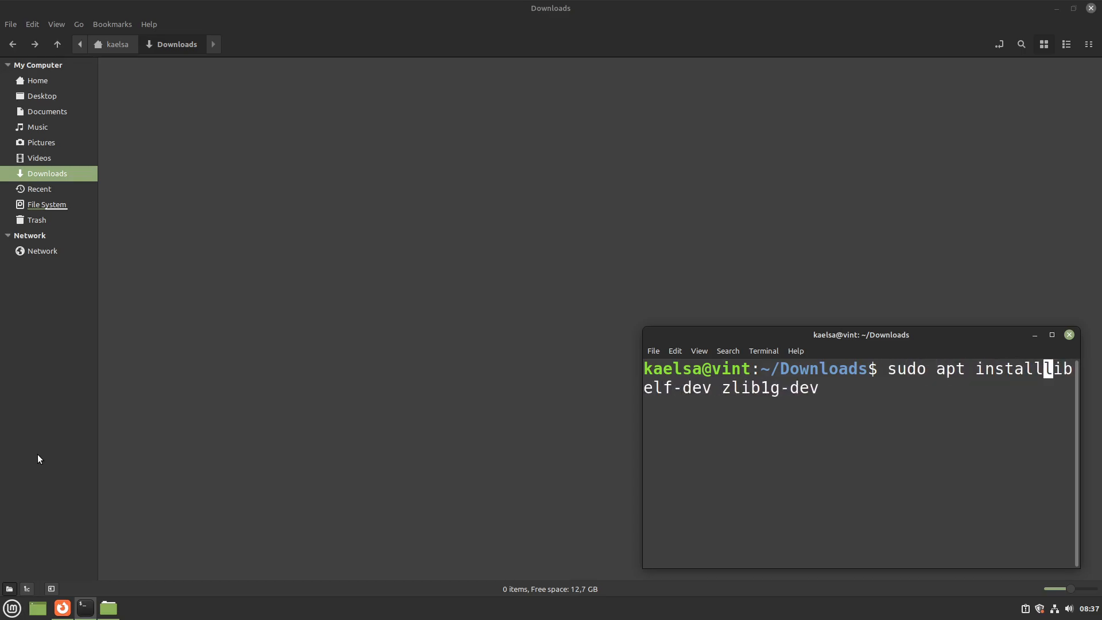
{"action": "key", "text": "Return"}
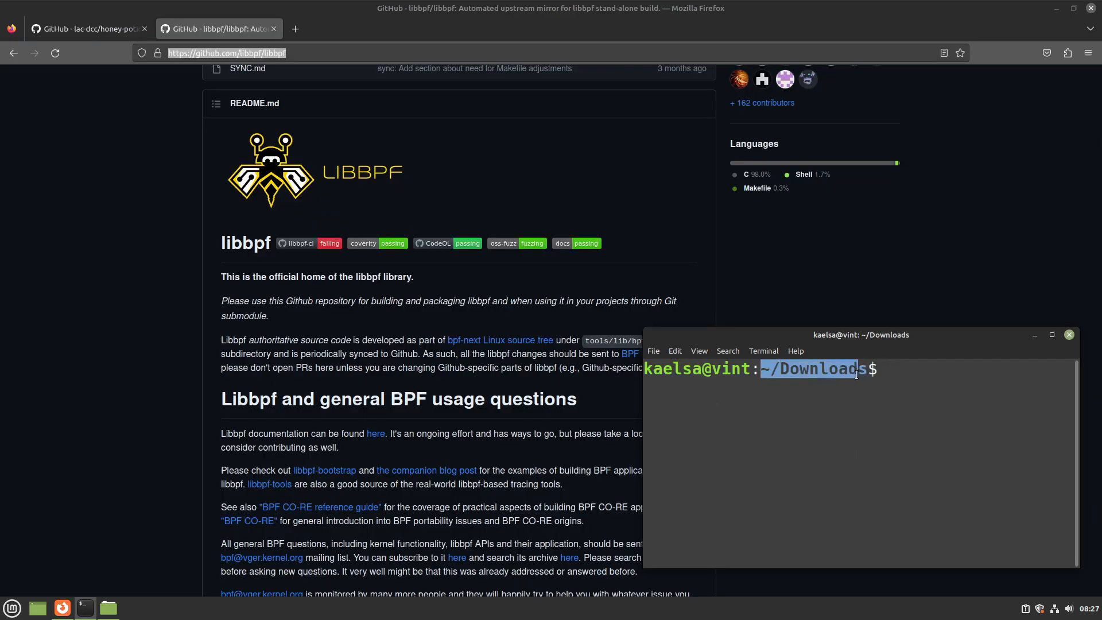
{"action": "type", "text": "g"}
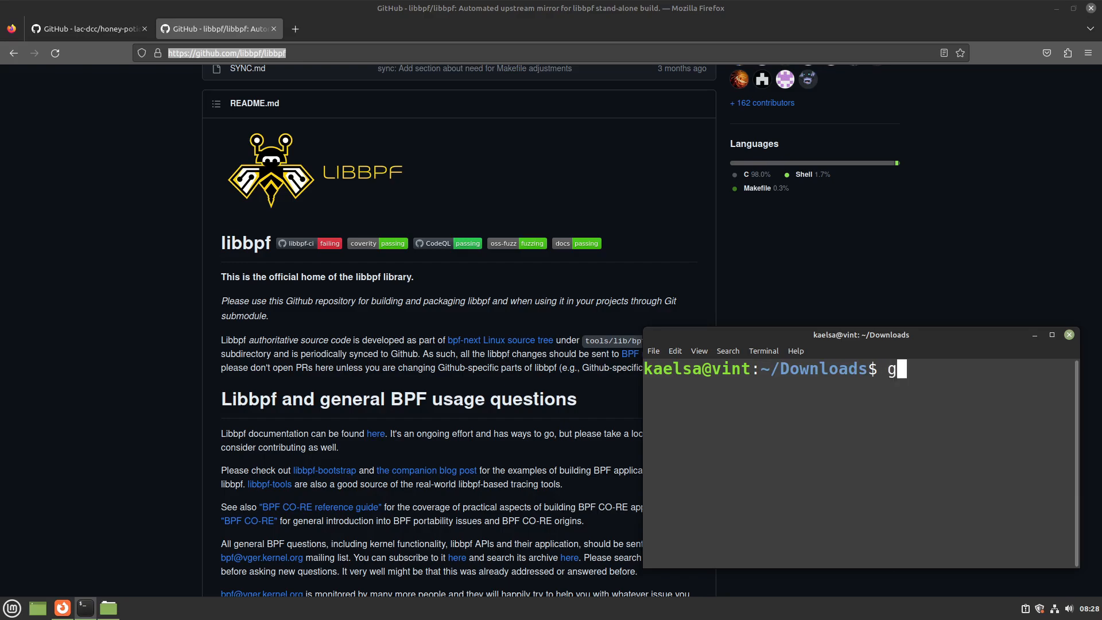
{"action": "type", "text": "it clone https://github.com/libbpf/libbpf"}
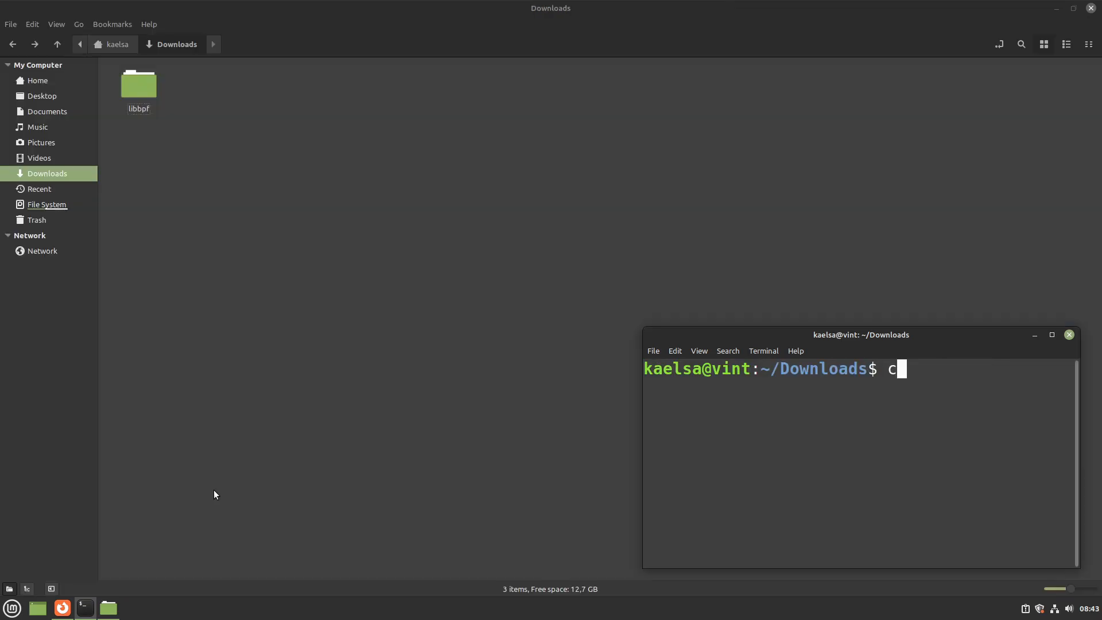
- In libbpf/src, run the static-only make install with OBJDIR=build and DESTDIR=bpf
{"action": "type", "text": "cd libbpf/src"}
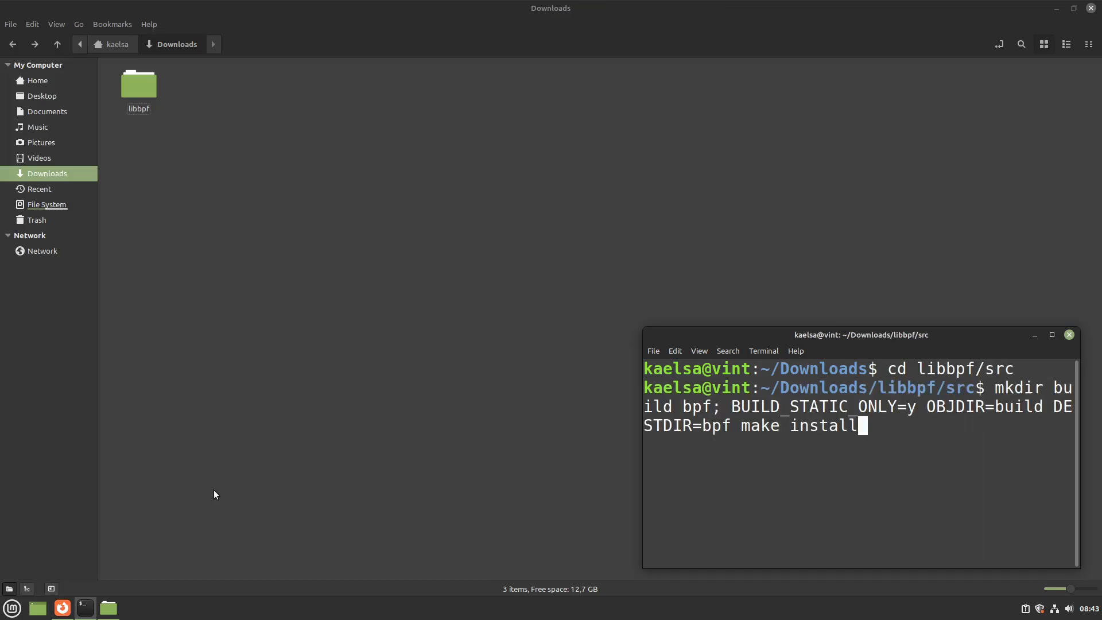
{"action": "key", "text": "Return"}
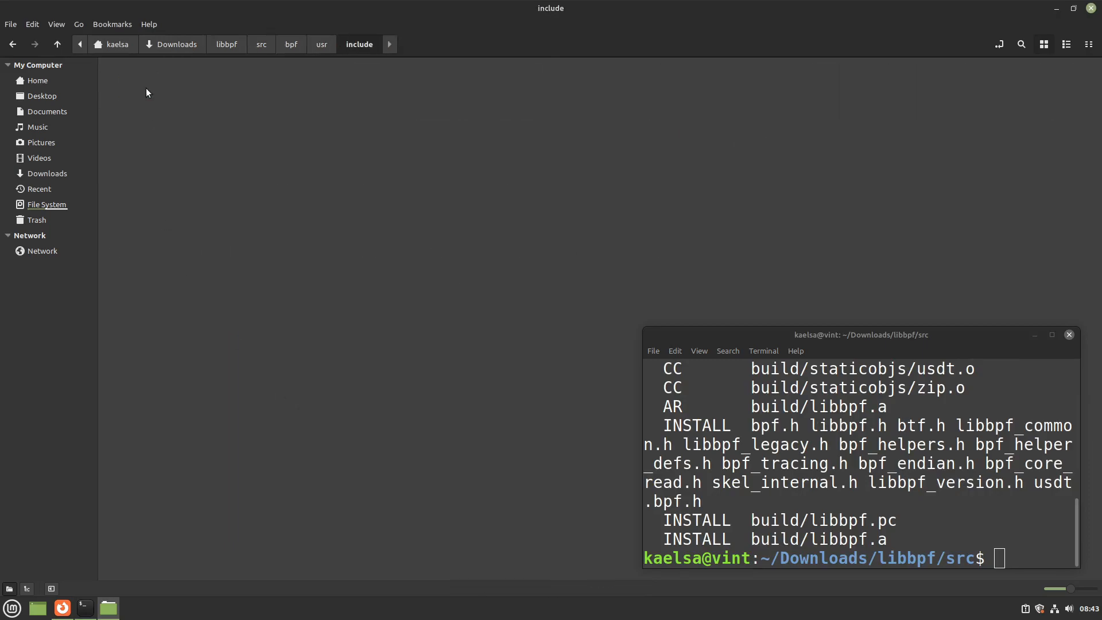
- View libbpf.a and libbpf.pc in the build folder, then go back to src
{"action": "left_click", "coordinate": [291, 44]}
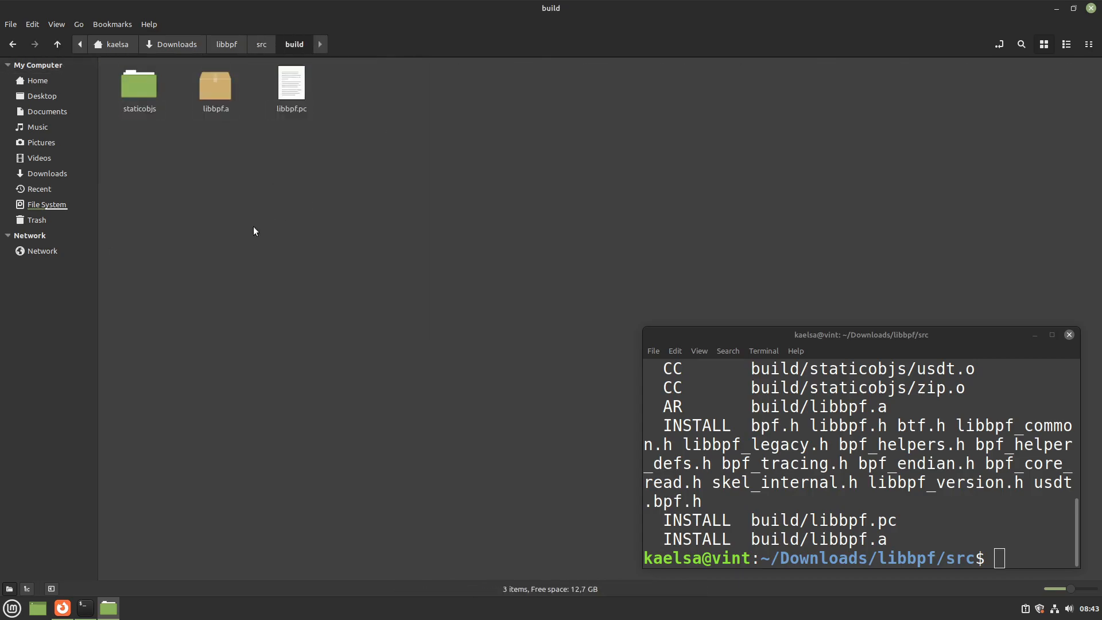
{"action": "left_click", "coordinate": [226, 45]}
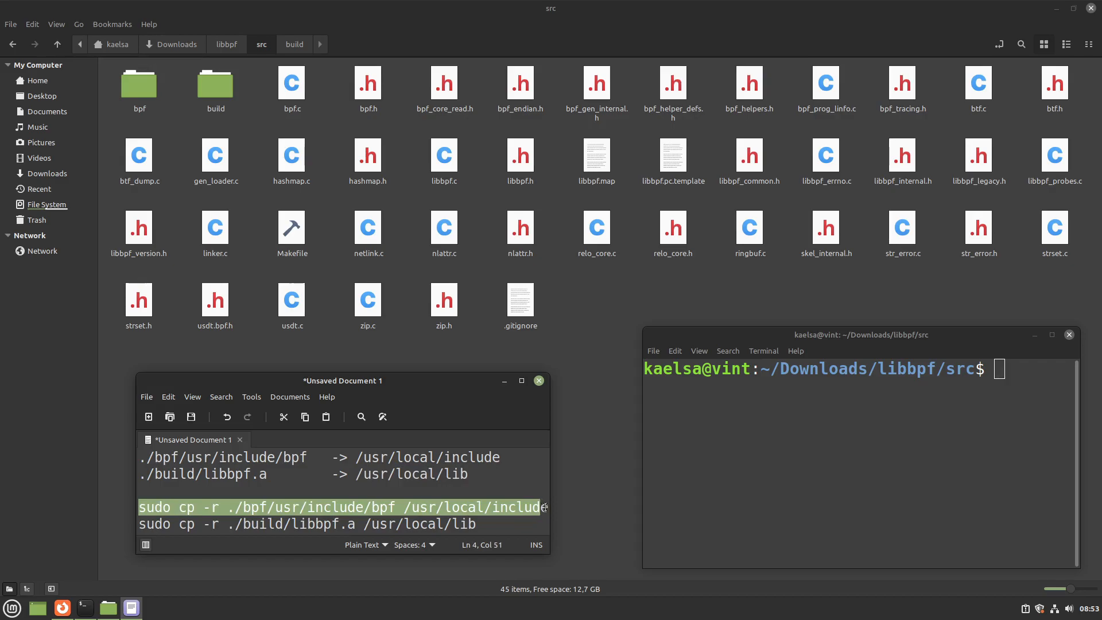
- Copy the bpf headers to /usr/local/include and libbpf.a to /usr/local/lib with sudo cp
{"action": "type", "text": "sudo cp -r ./bpf/usr/include/bpf /usr/local/include"}
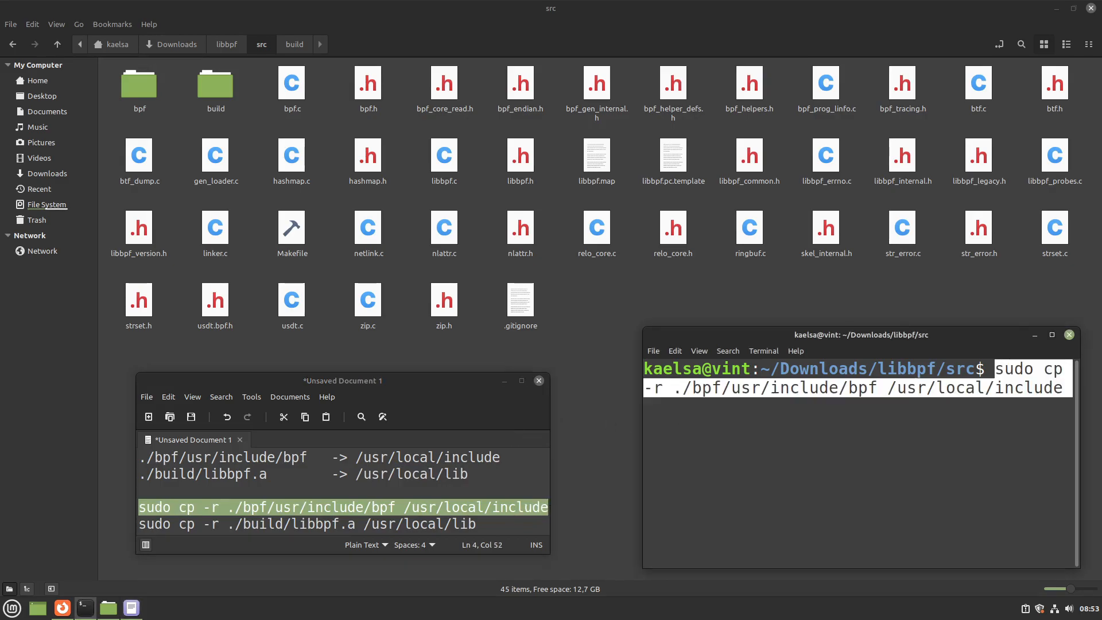
{"action": "key", "text": "Return"}
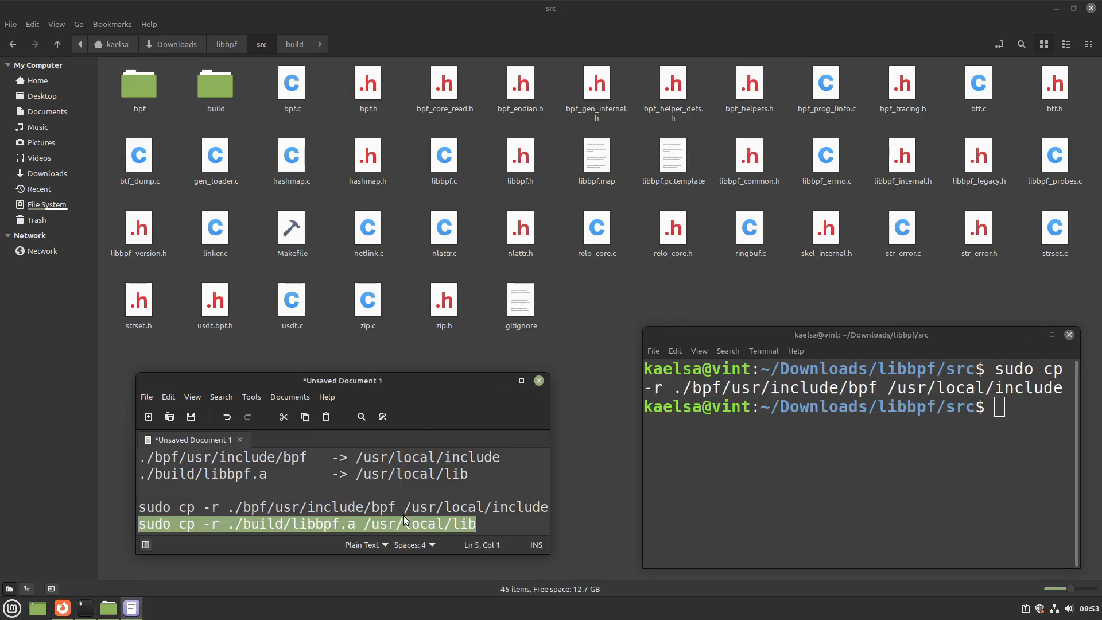
{"action": "left_click", "coordinate": [802, 450]}
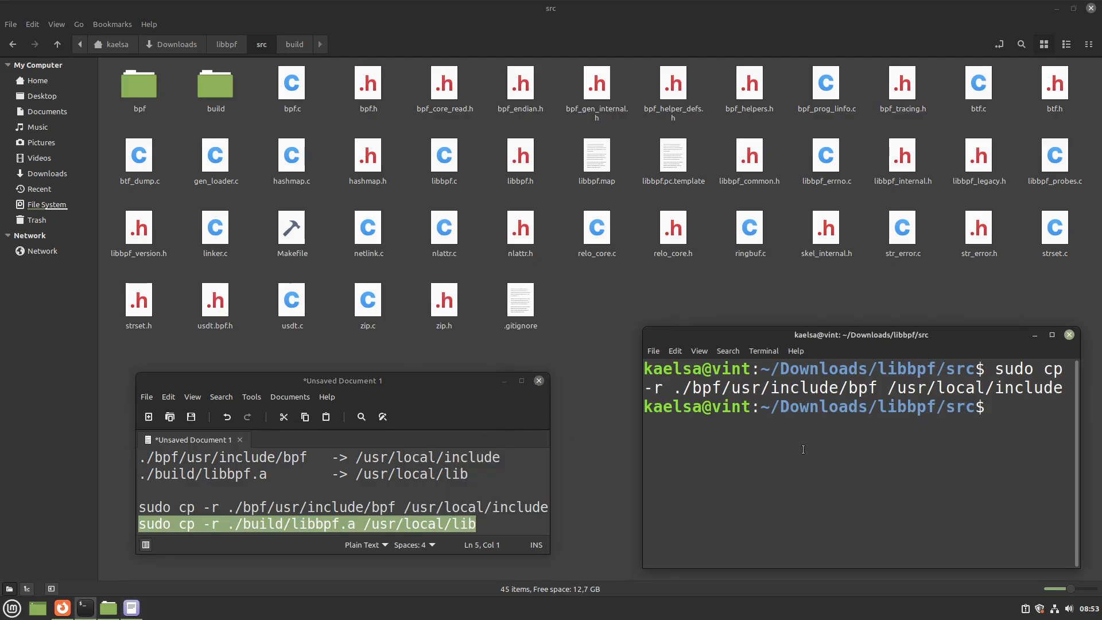
{"action": "key", "text": "Return"}
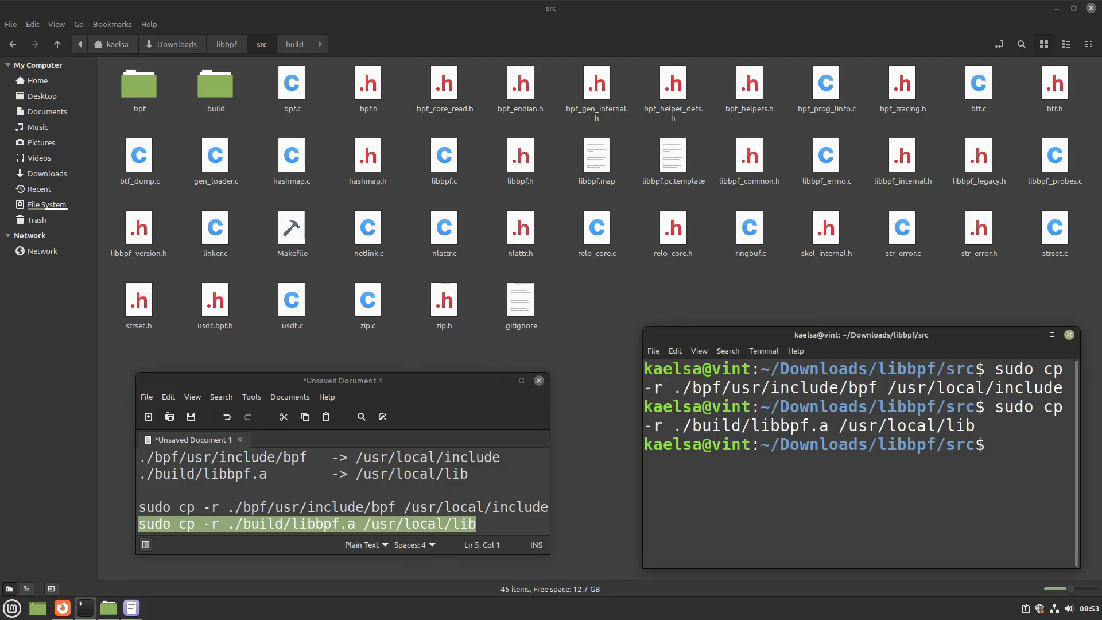